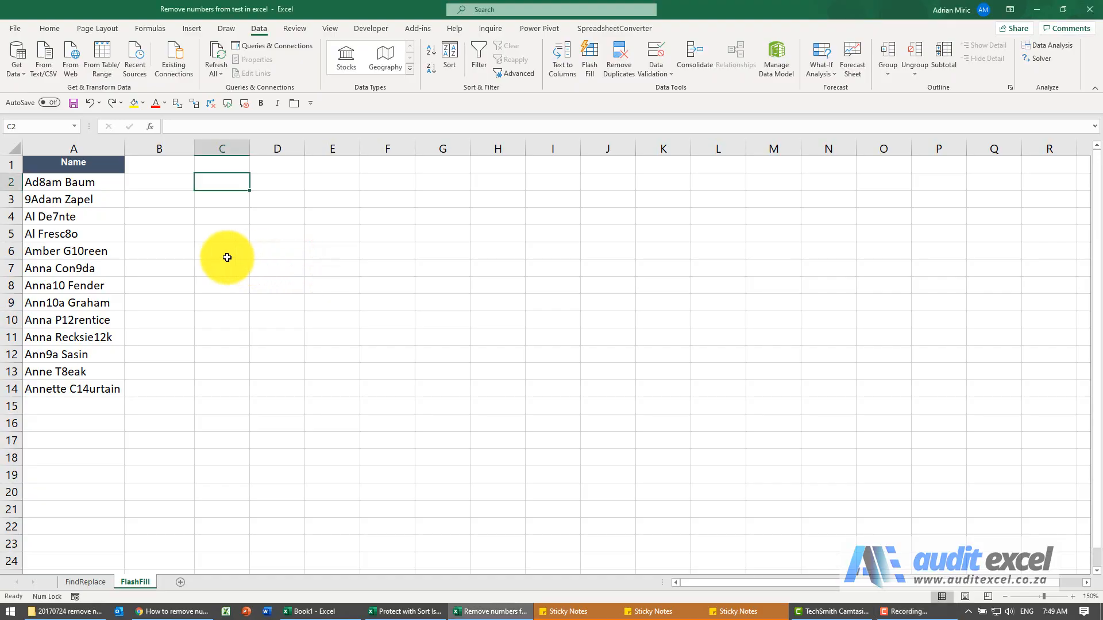
mouse_move(37, 225)
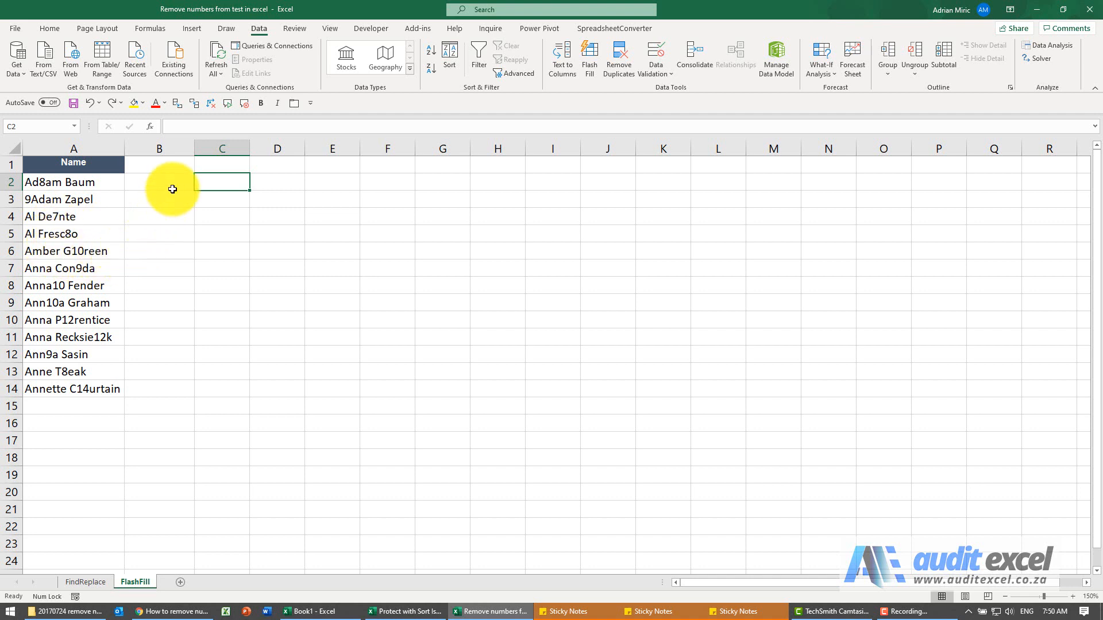
Step: Enter the example name 'Adam Baum' in B2 and Flash Fill column B from it
click(73, 182)
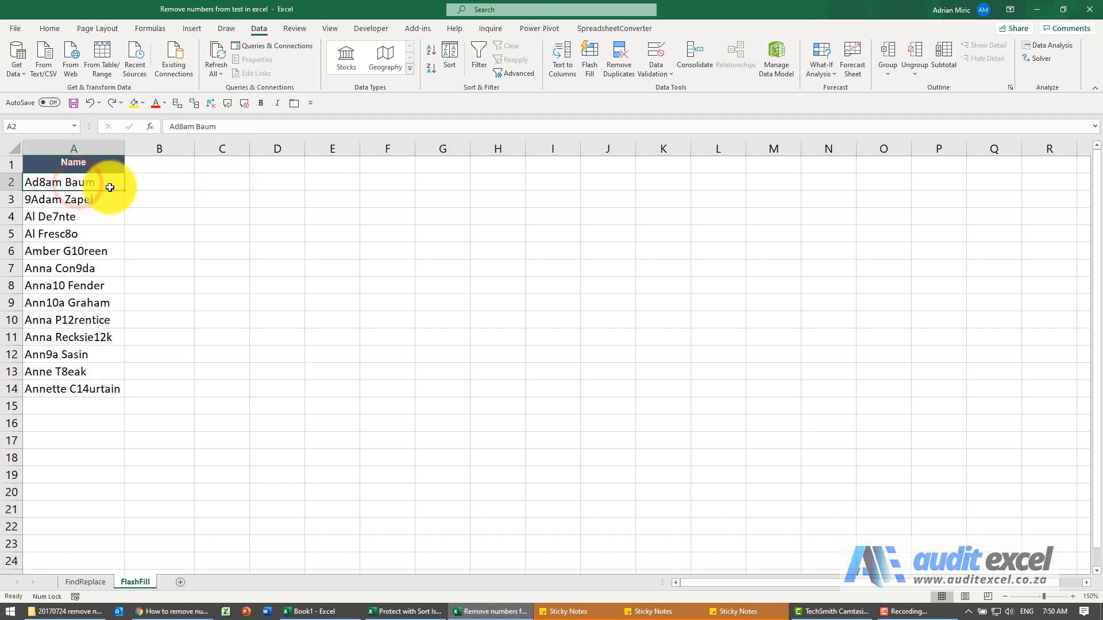
click(158, 181)
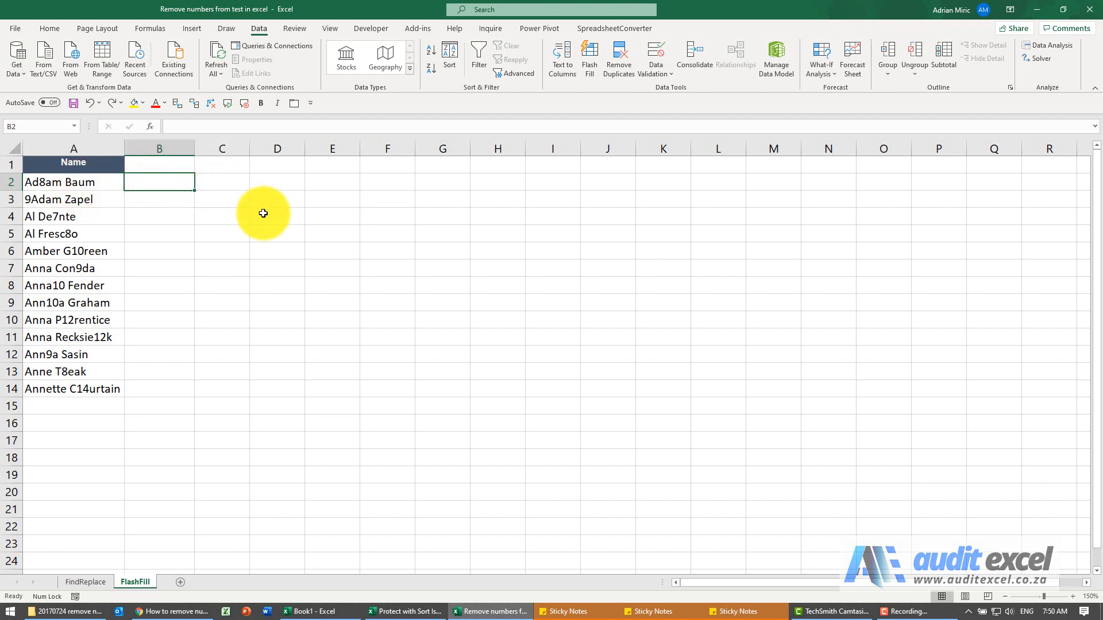
text(Adam Bau)
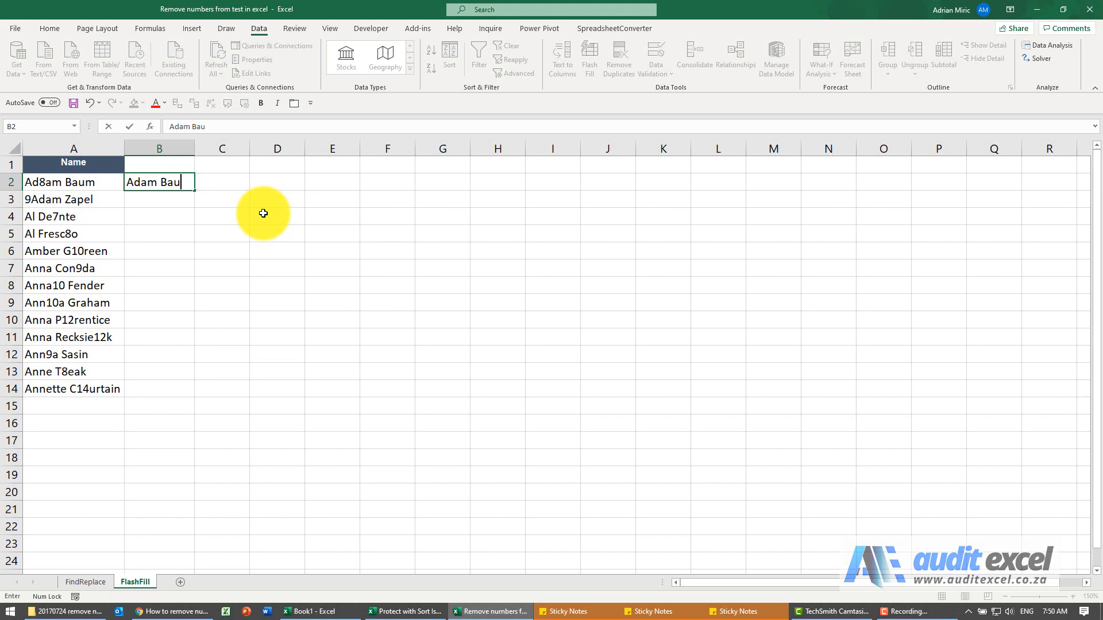
key(Return)
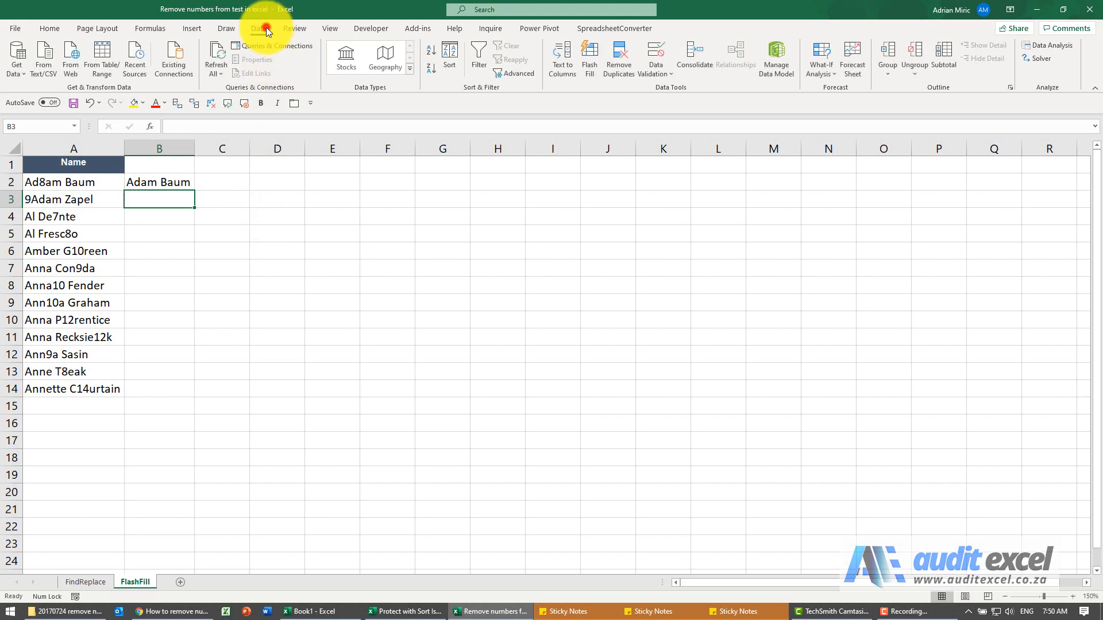
click(589, 58)
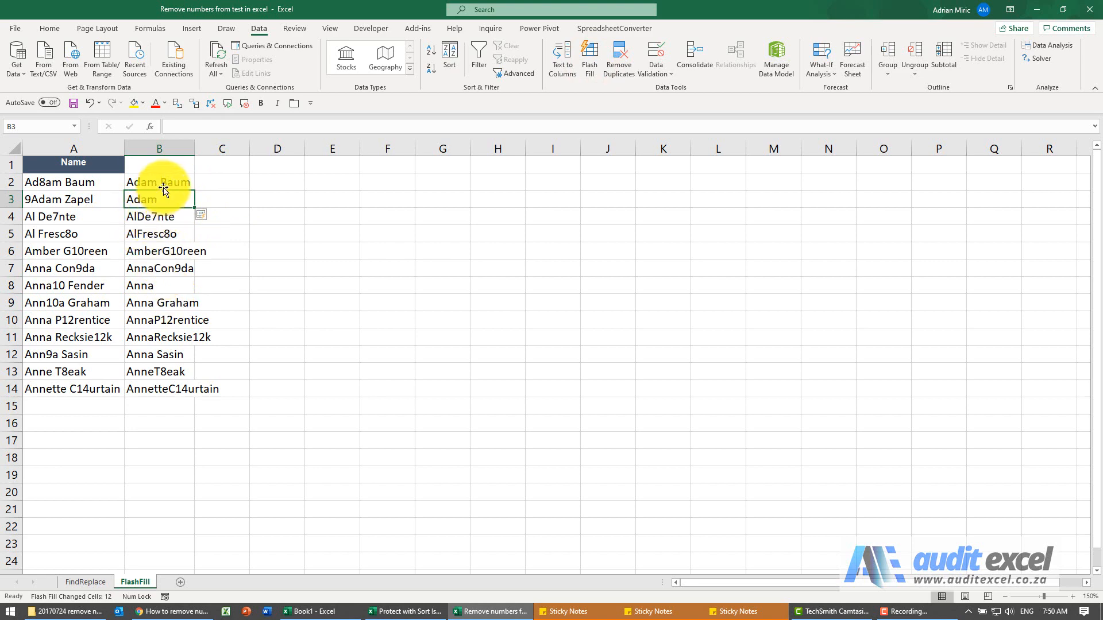
mouse_move(155, 199)
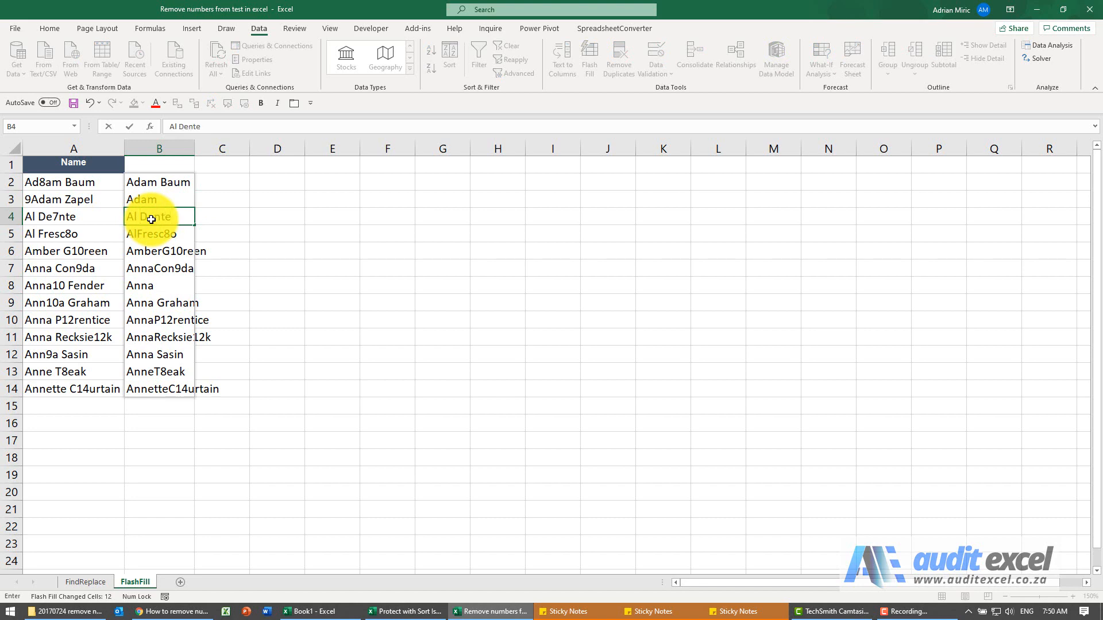
Step: Confirm 'Al Dente' so Flash Fill gives digit-free names, then go to the FindReplace sheet
key(Return)
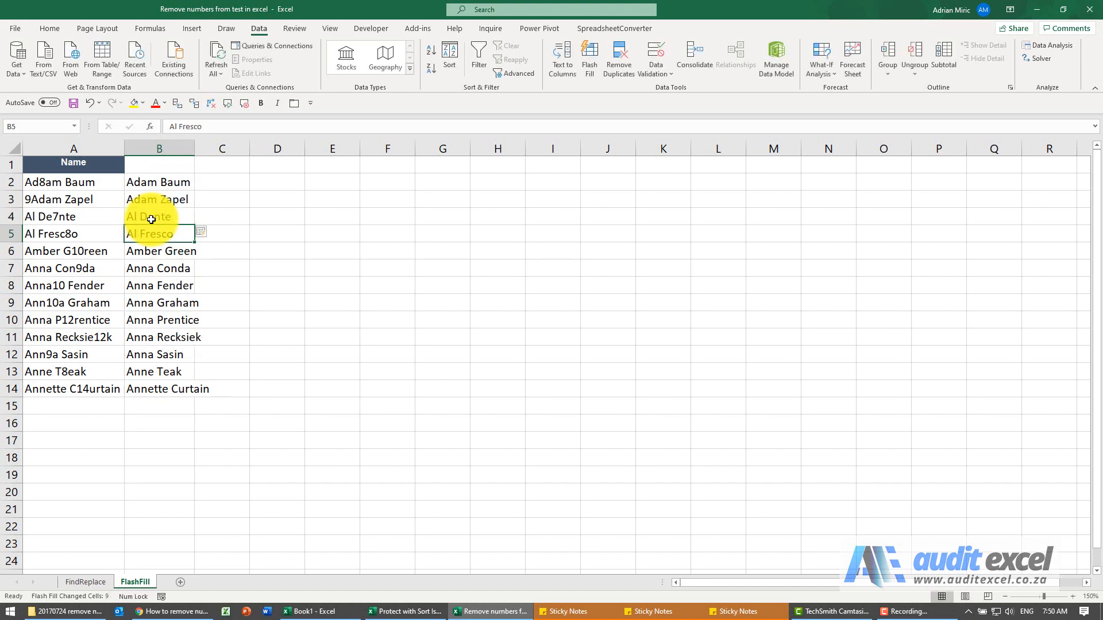
mouse_move(163, 197)
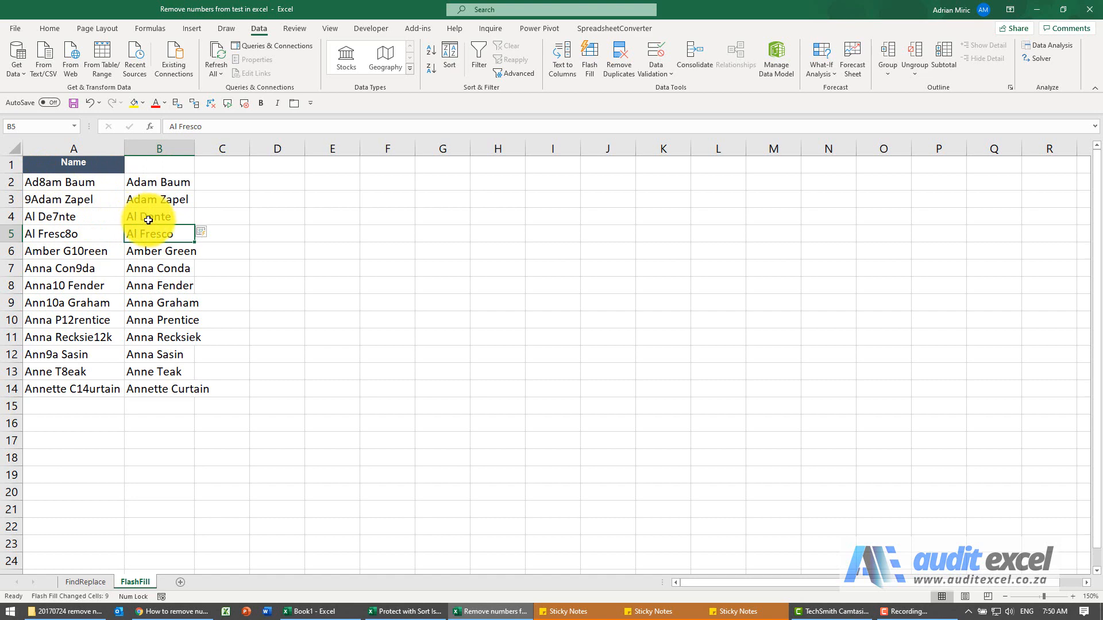
mouse_move(160, 369)
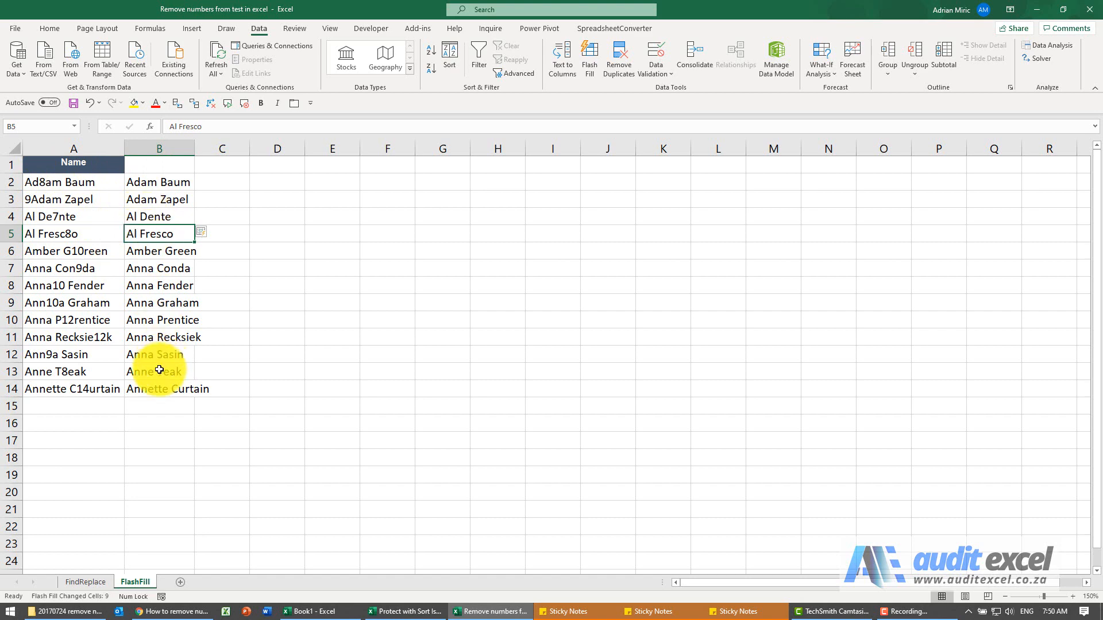
click(85, 582)
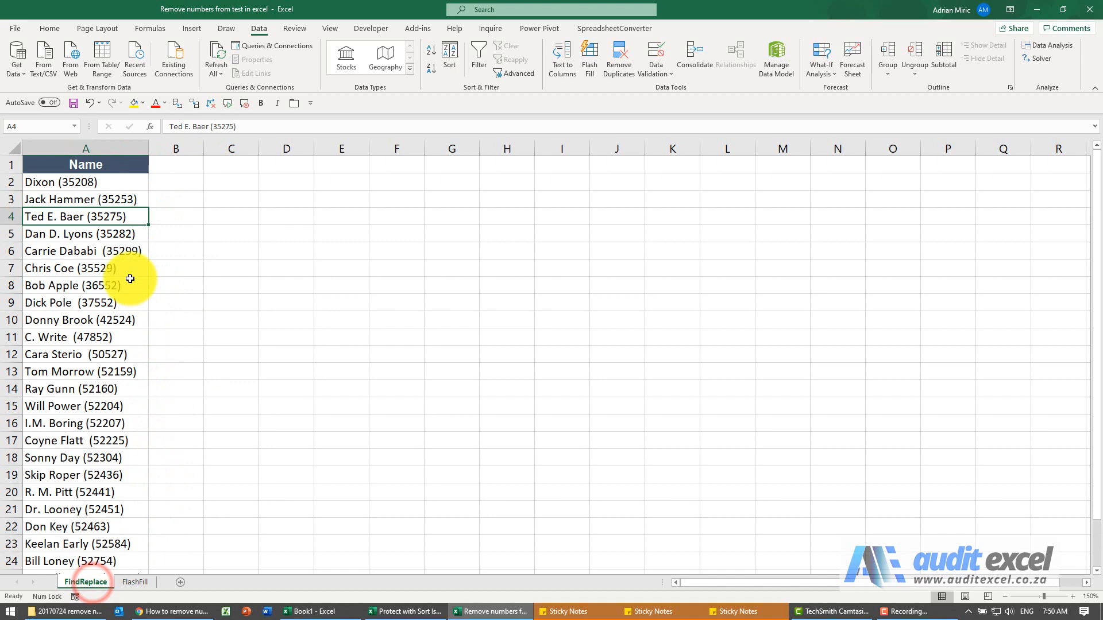
mouse_move(109, 199)
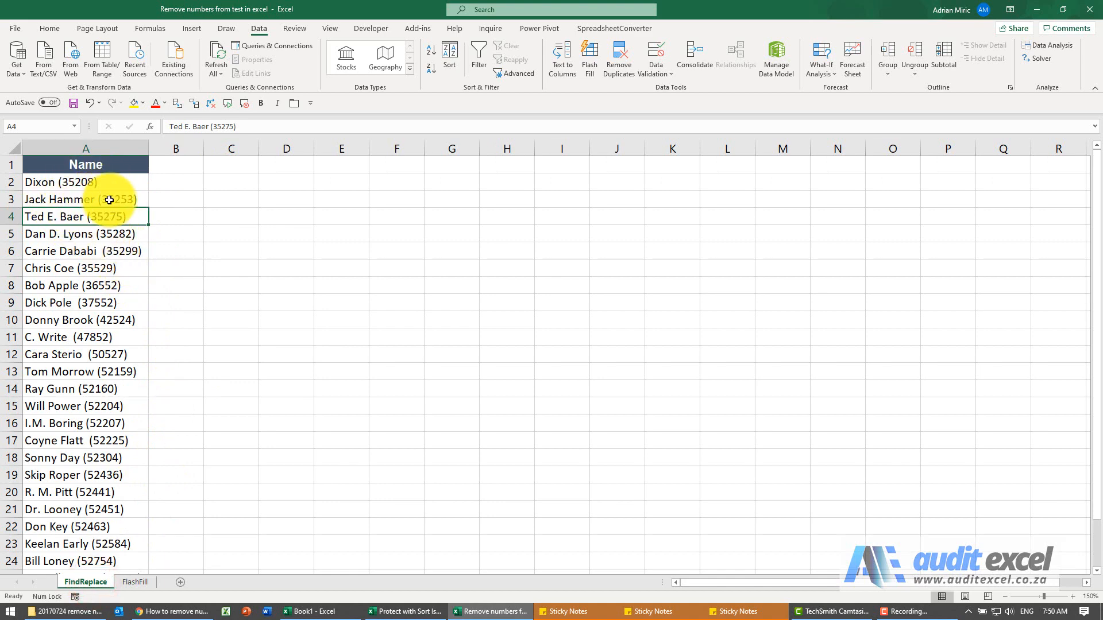
mouse_move(168, 186)
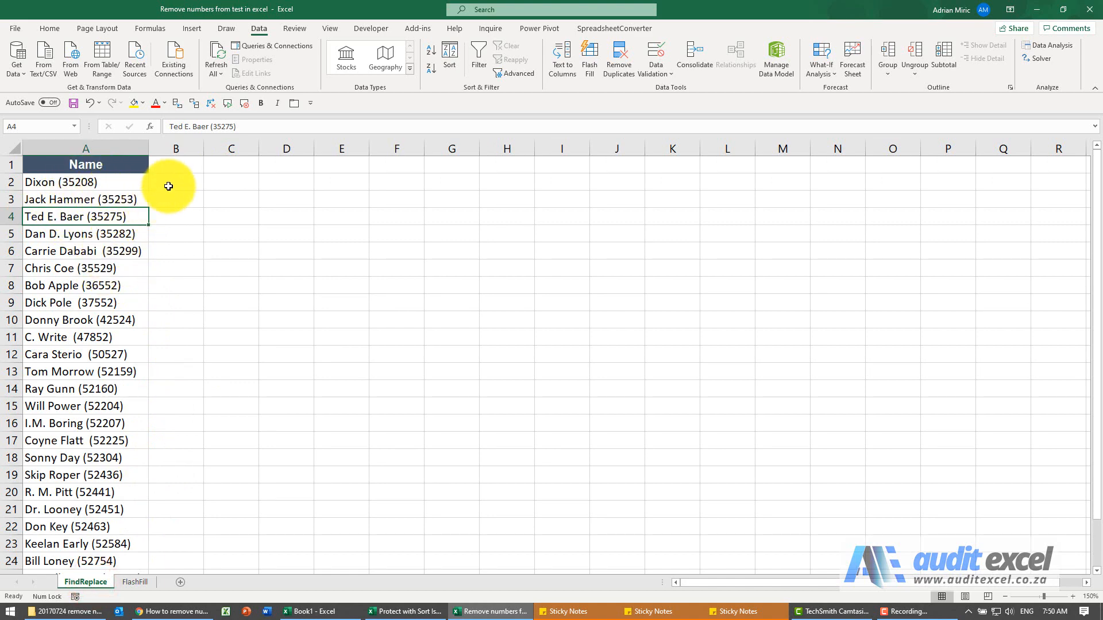
click(175, 182)
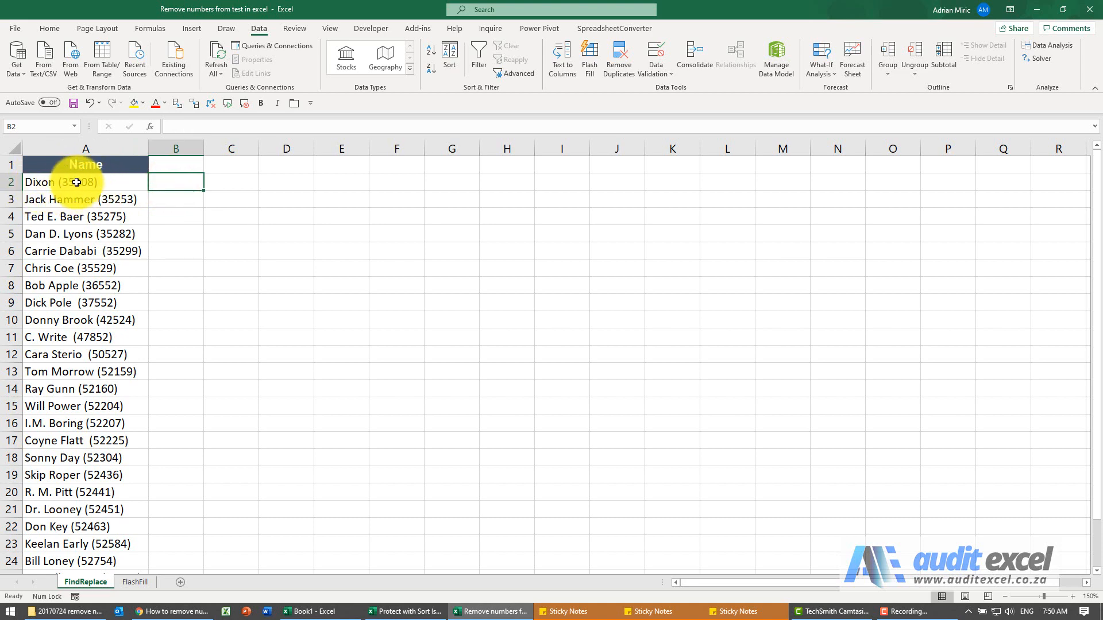
mouse_move(117, 200)
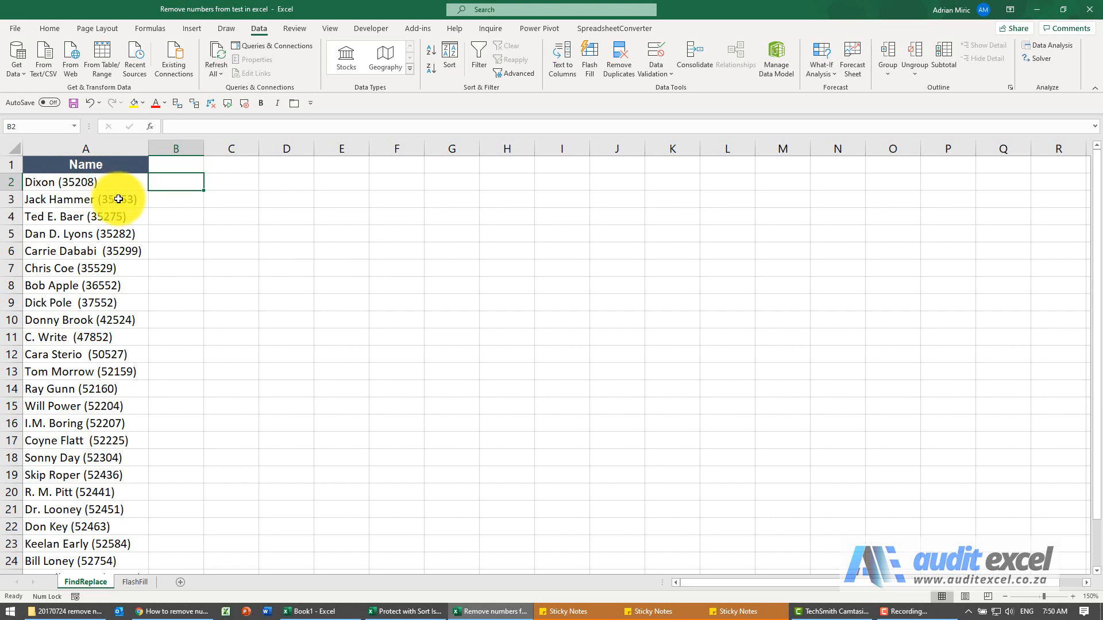
mouse_move(139, 182)
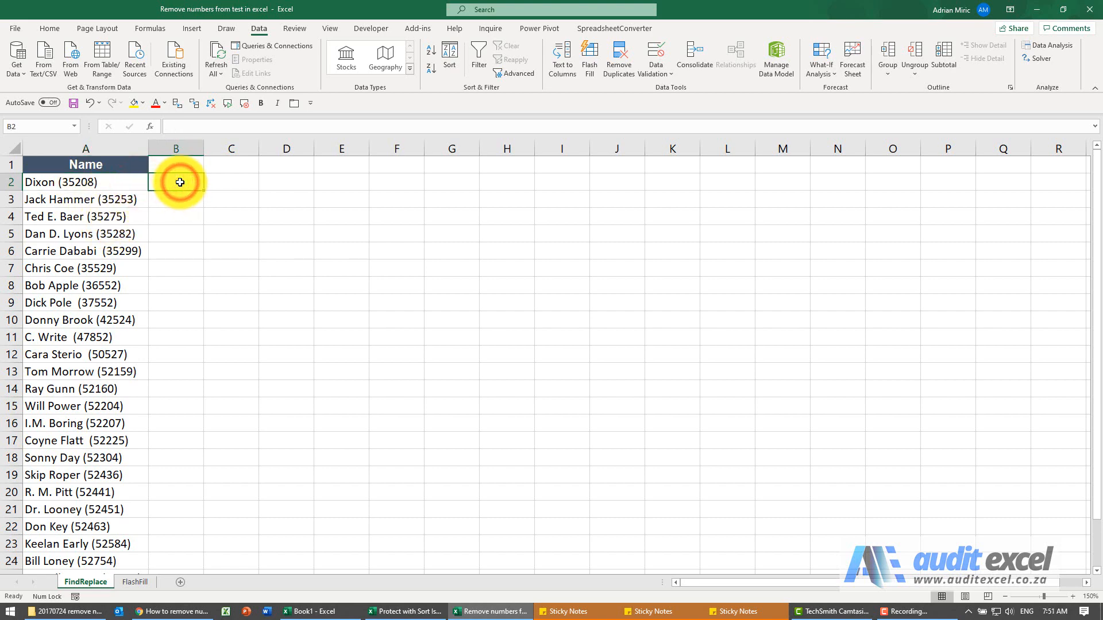
Step: Select all of column A, the Name column, on the FindReplace sheet
click(85, 182)
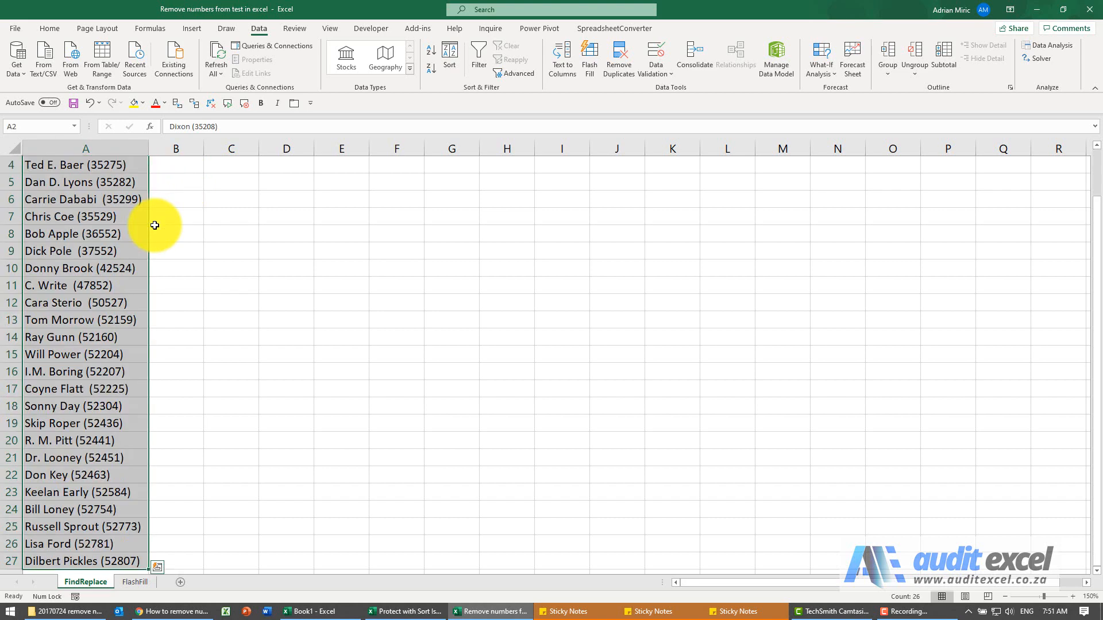
scroll(up, 3)
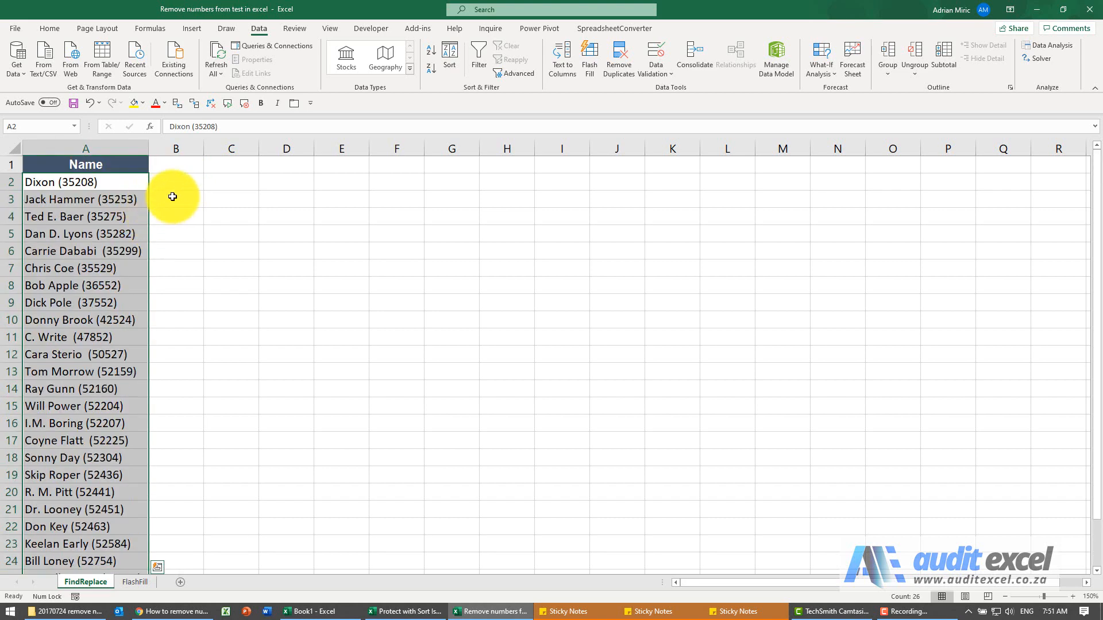
click(49, 28)
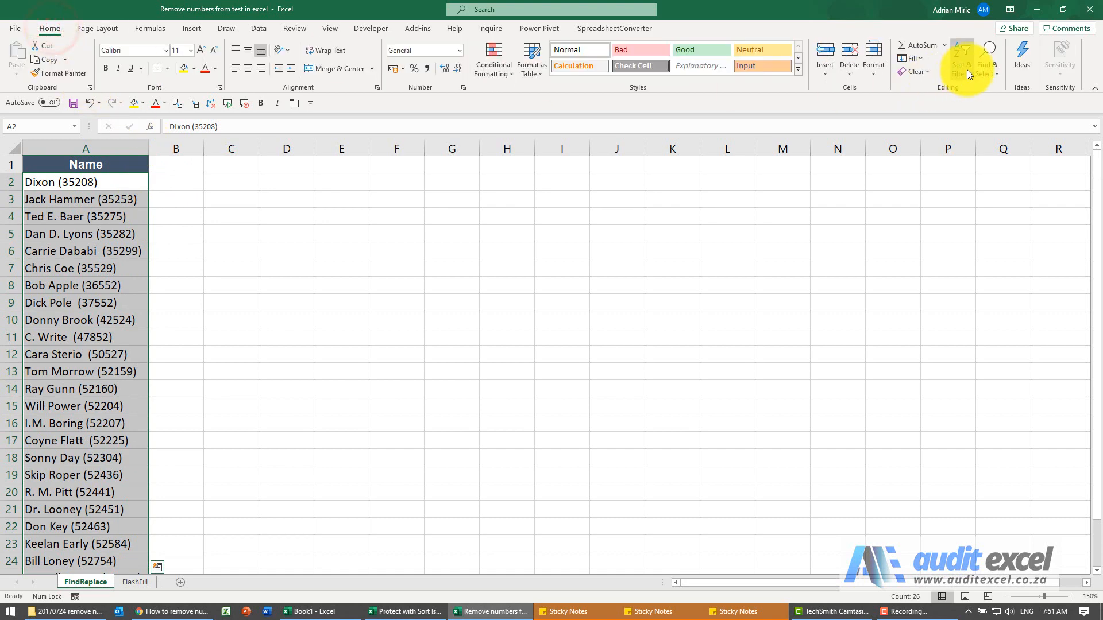
Step: Replace the wildcard pattern (*) with nothing across column A using Replace All
click(986, 57)
text(()
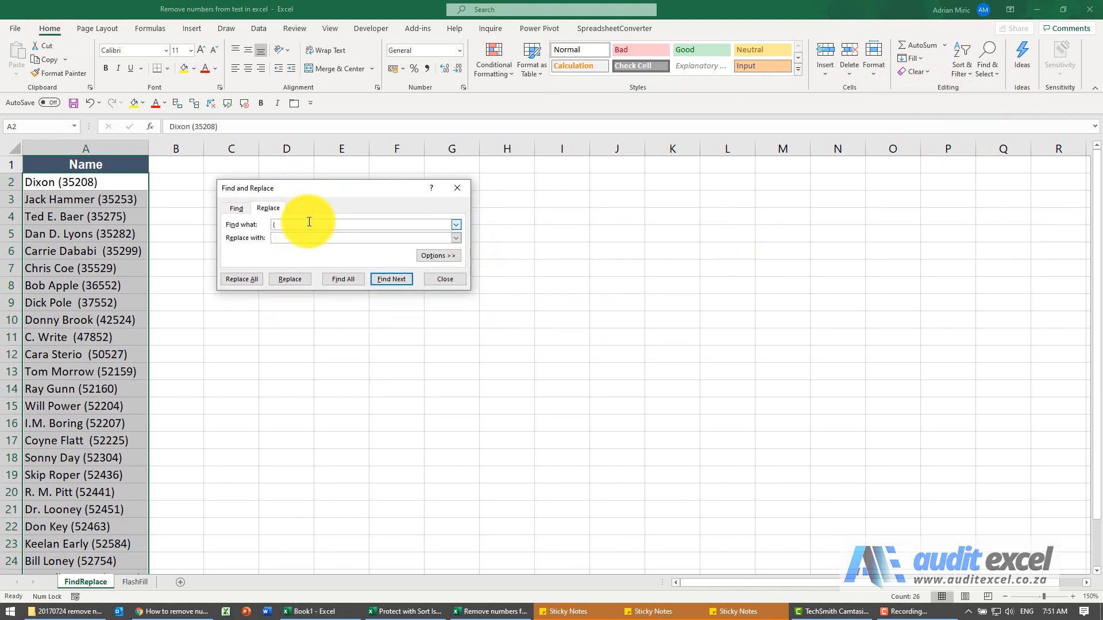
text(*)
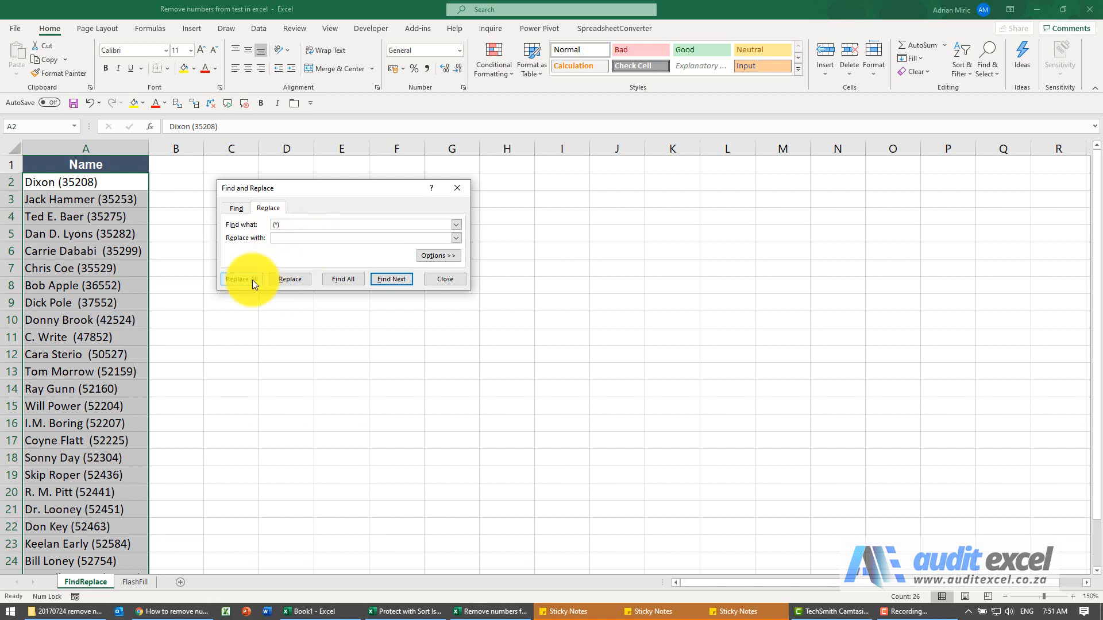
click(241, 279)
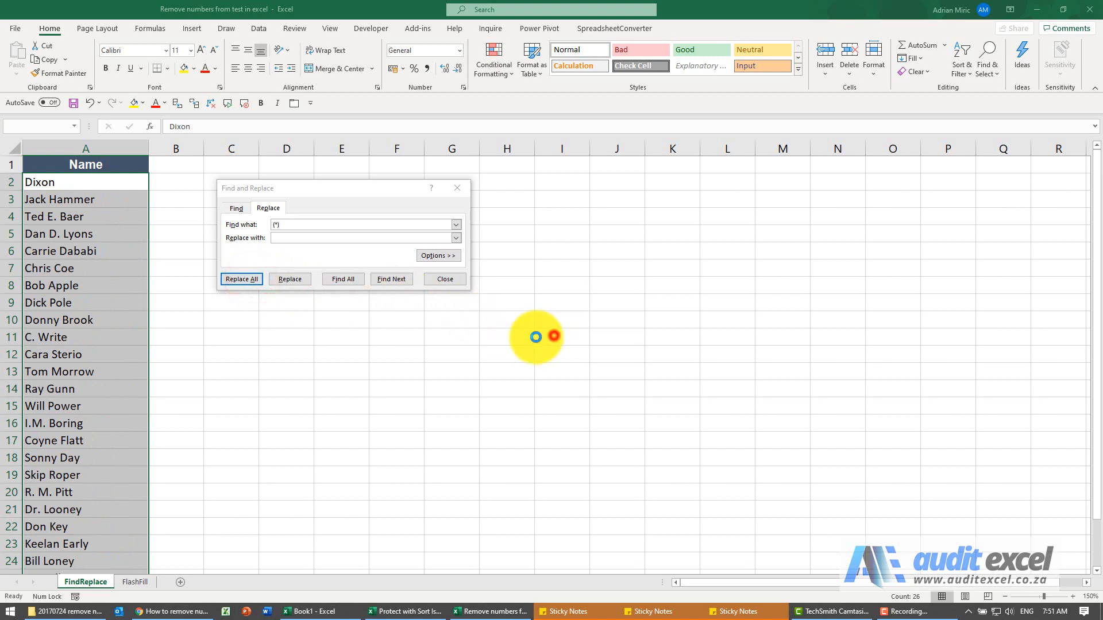